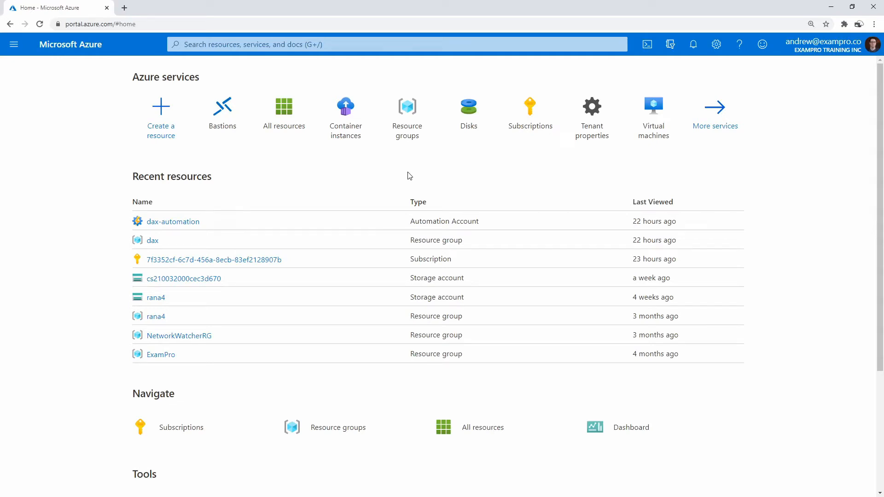
mouse_move(316, 142)
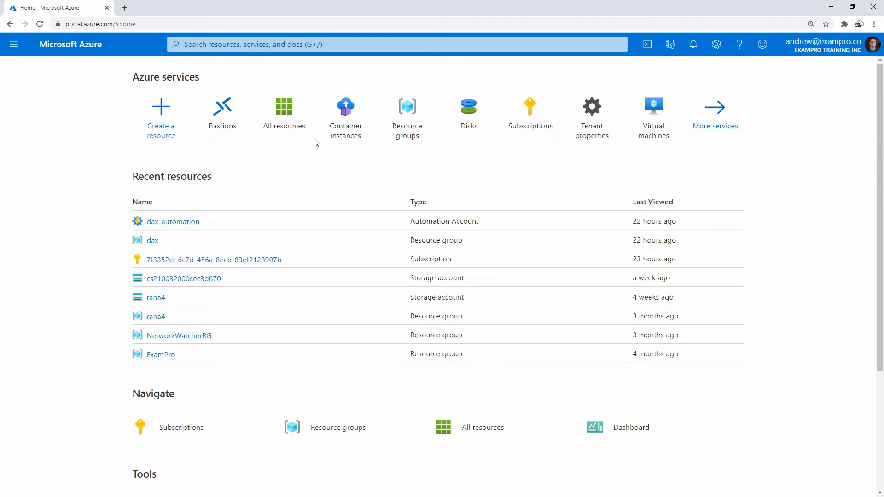
Open Bastions from the recent services list, showing zero bastions in the subscription
click(394, 44)
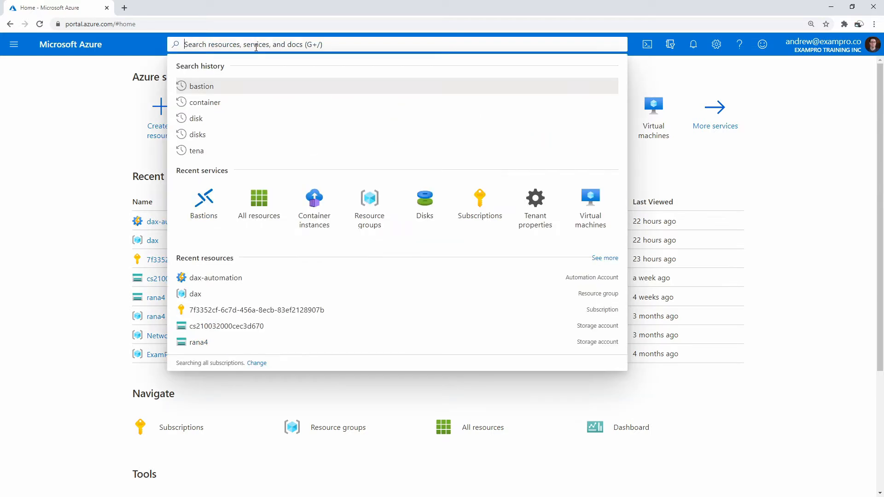
click(201, 86)
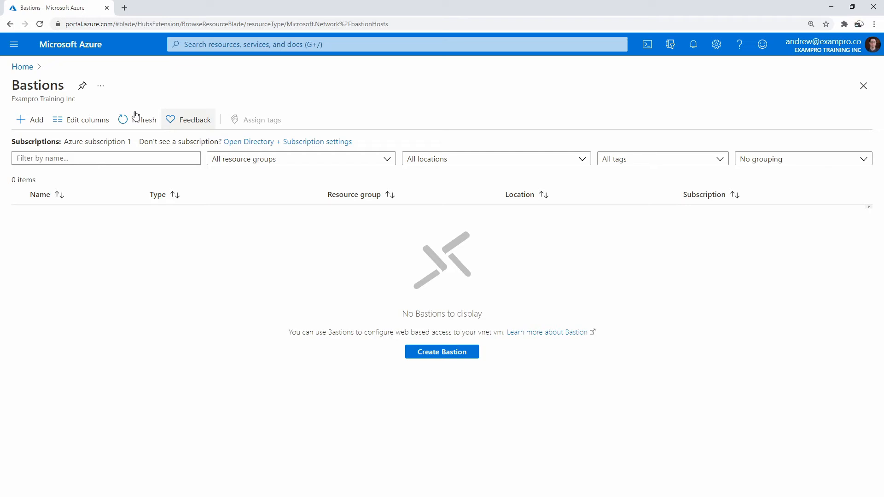
click(394, 44)
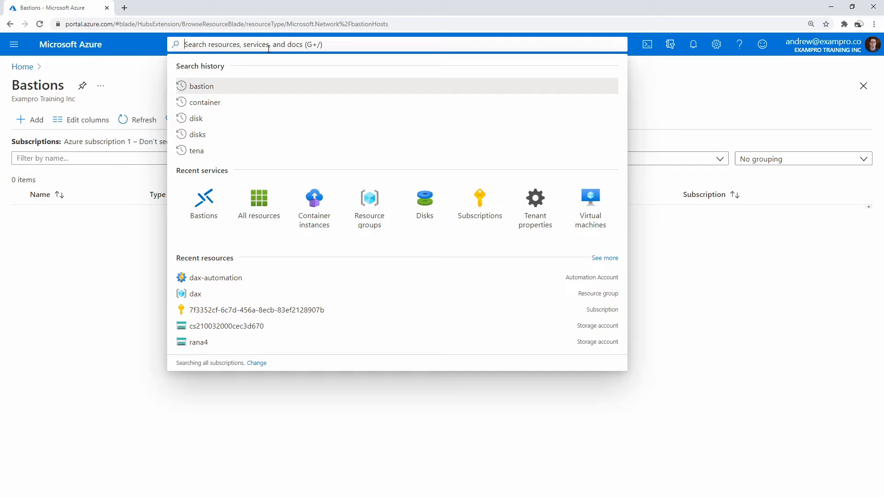
Search 'virtual', open Virtual machines, and choose Add > Virtual machine
text(virtual)
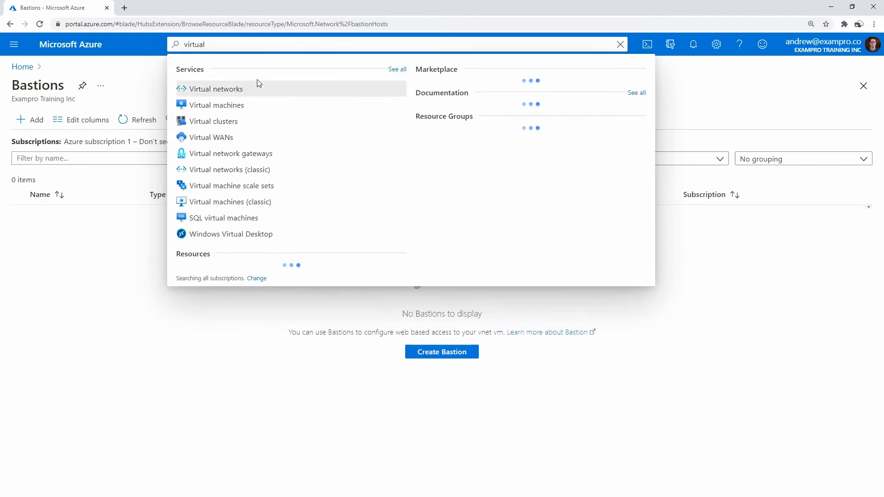
click(216, 105)
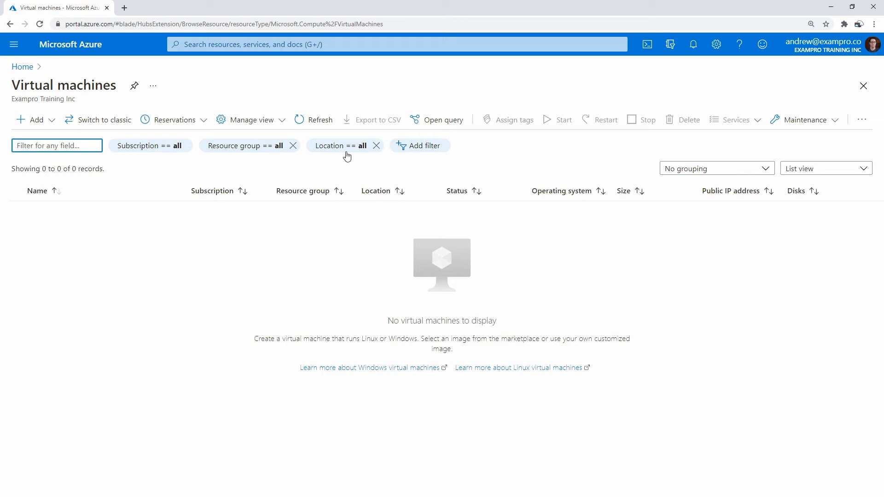
click(31, 119)
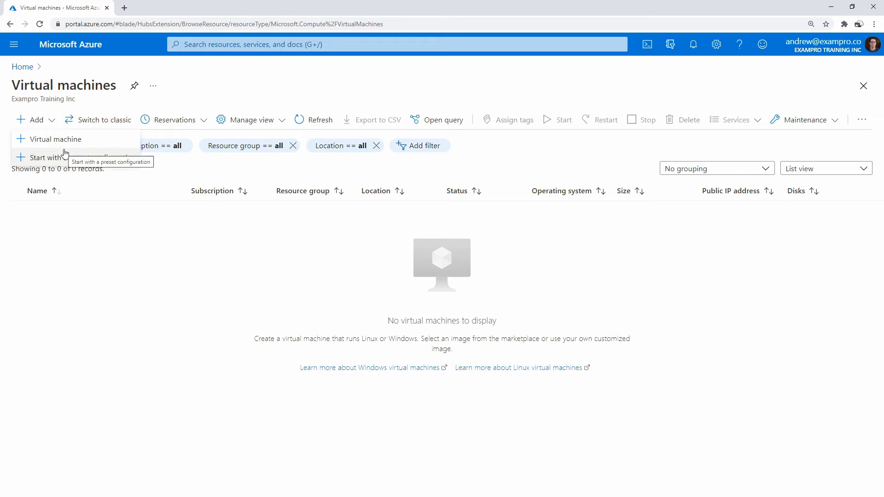
mouse_move(55, 139)
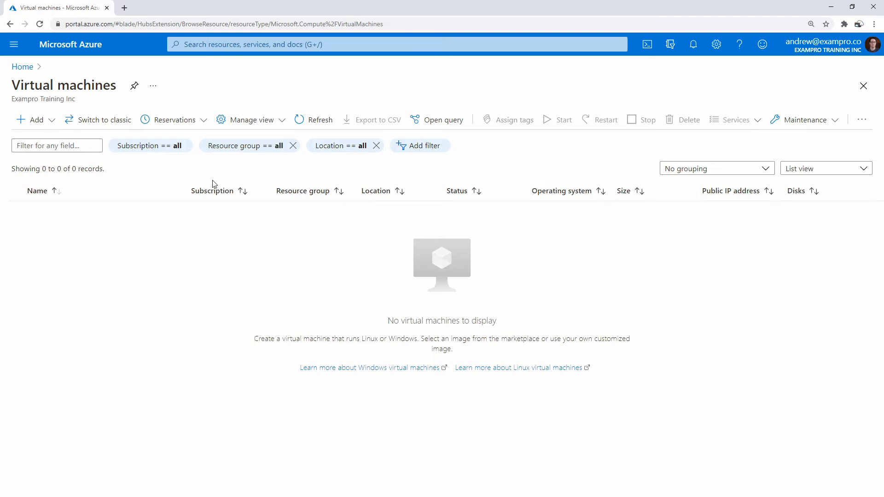
click(30, 119)
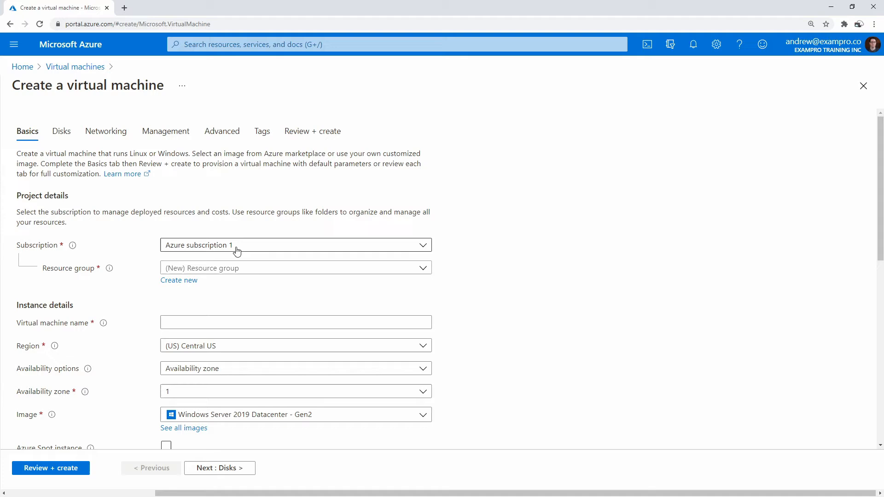
Create a new resource group named 'enterprise' for the VM
click(178, 280)
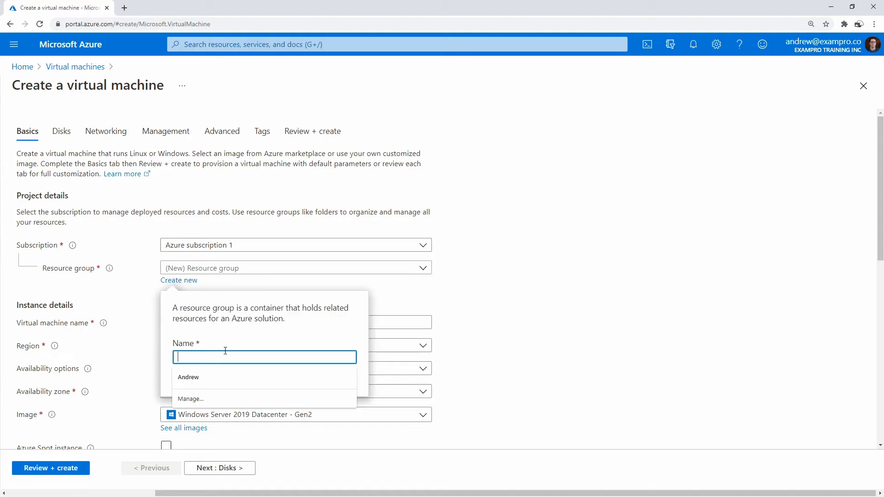
text(entper)
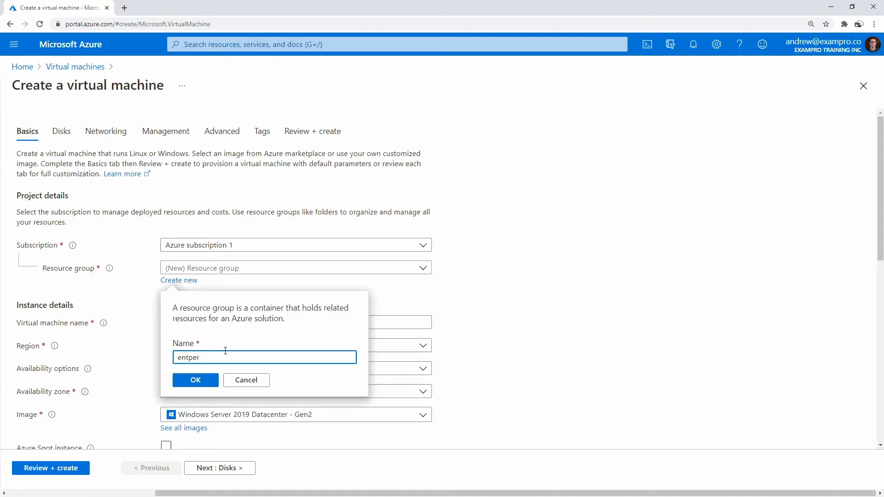
text(enterprise)
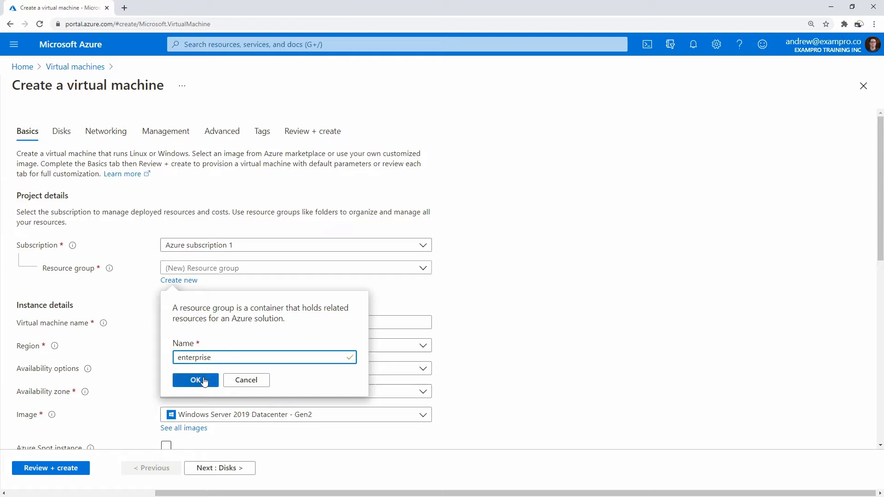
click(195, 380)
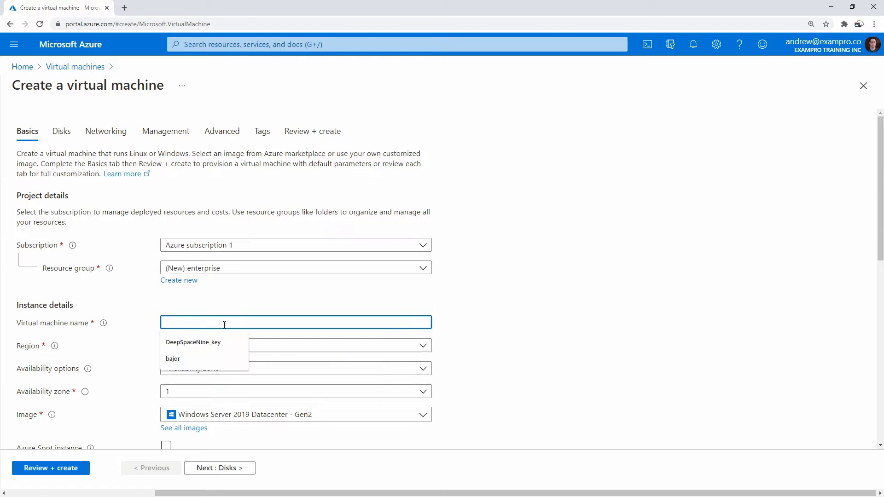
Name the virtual machine 'enterprise-d'
text(enterprise-d)
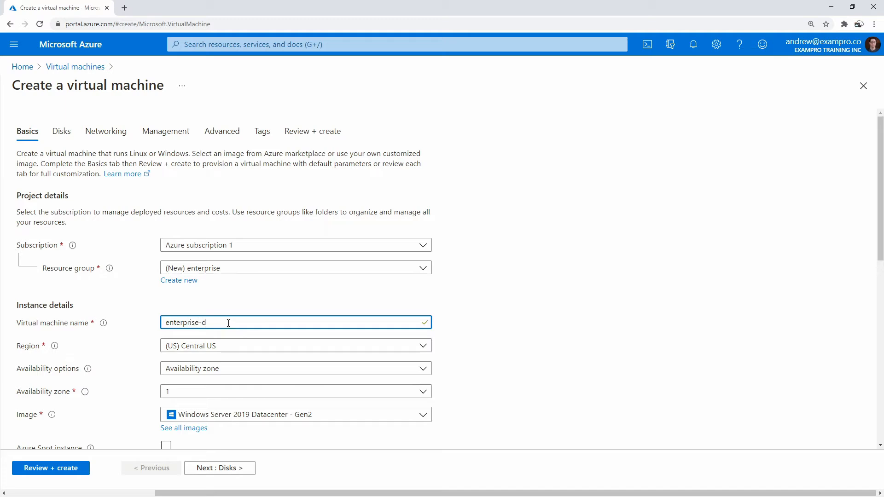
scroll(down, 3)
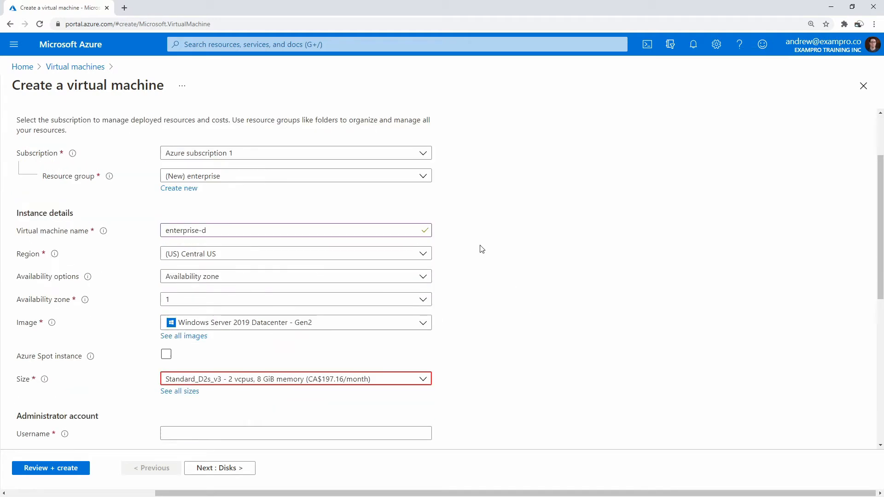
scroll(down, 3)
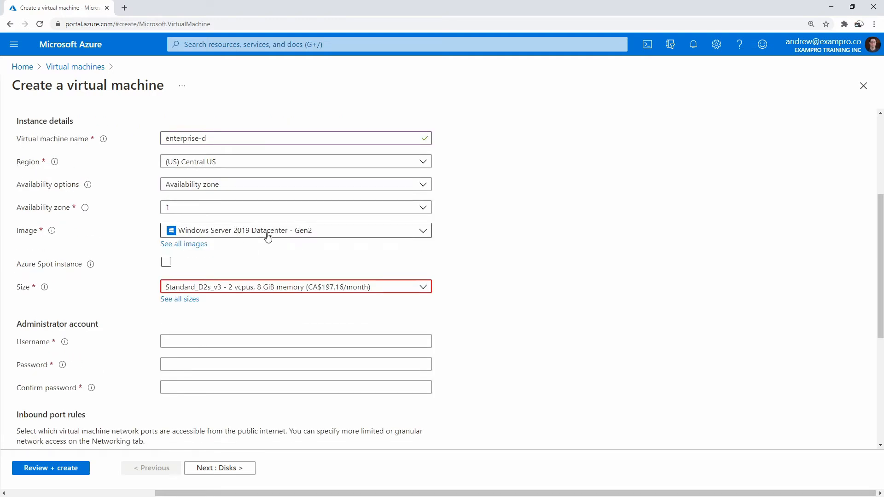
click(183, 243)
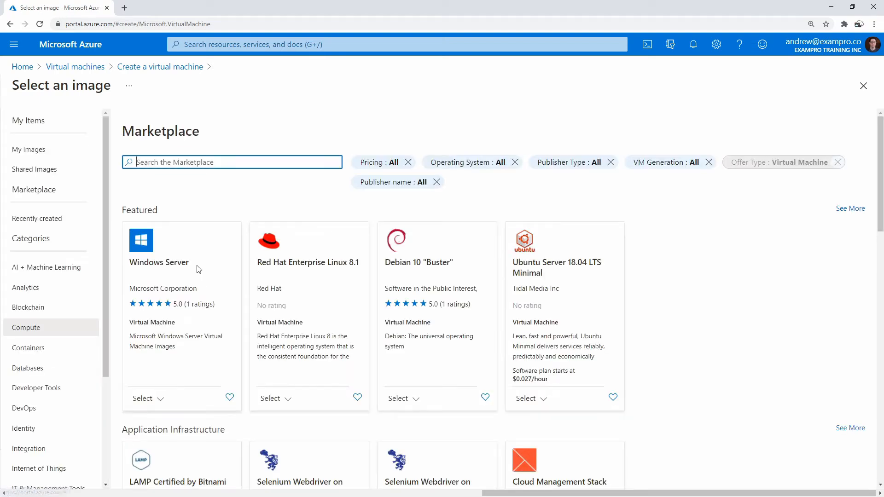
click(142, 398)
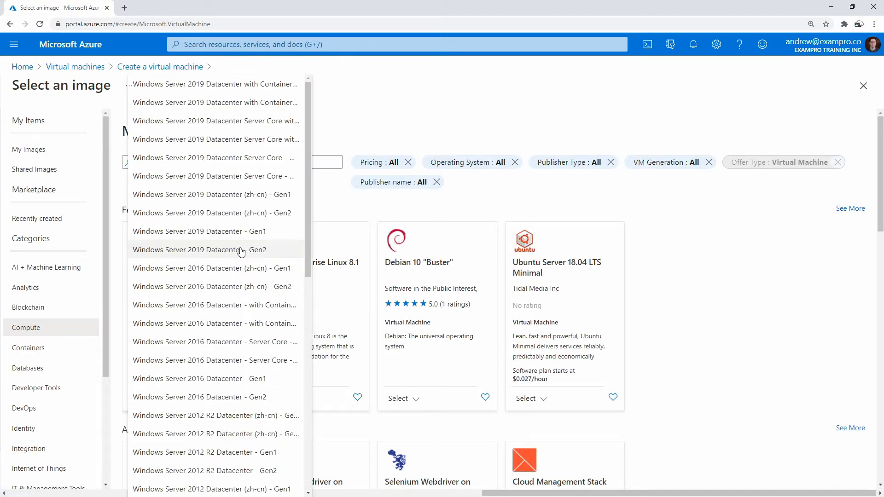
click(198, 249)
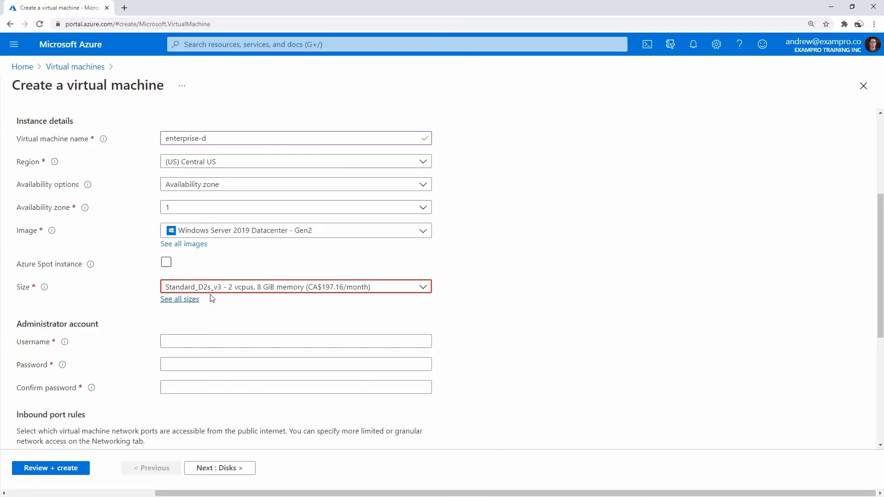
scroll(down, 3)
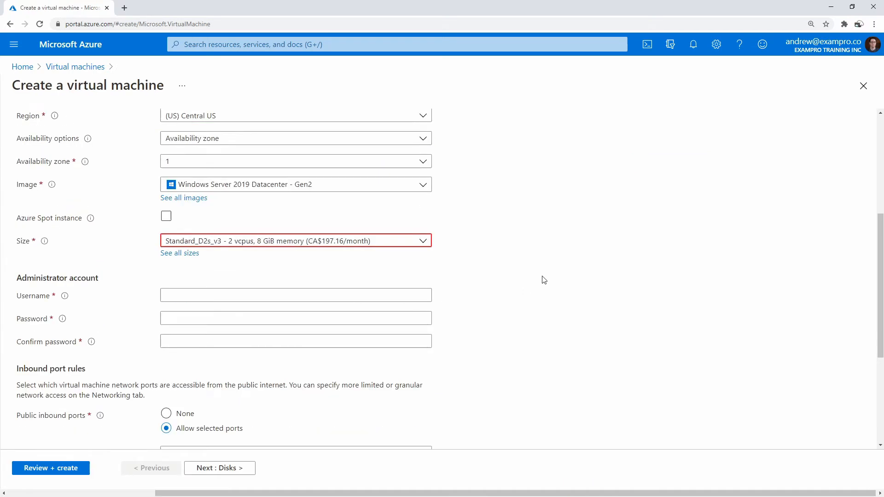
Enter administrator username azureuser and the same password in both password fields
click(296, 248)
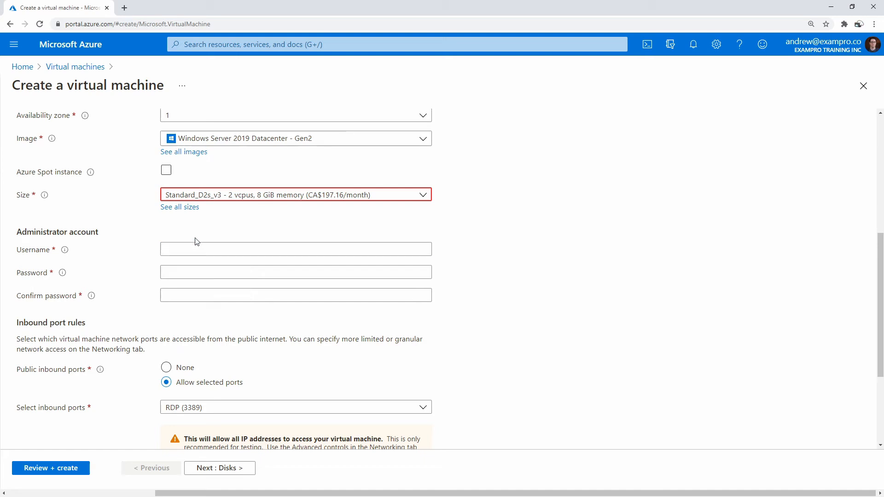
text(data)
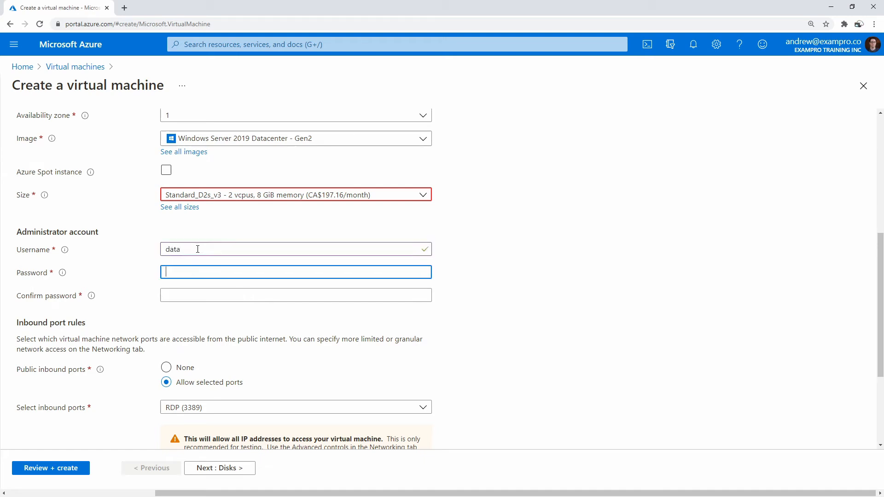
text(azureuser)
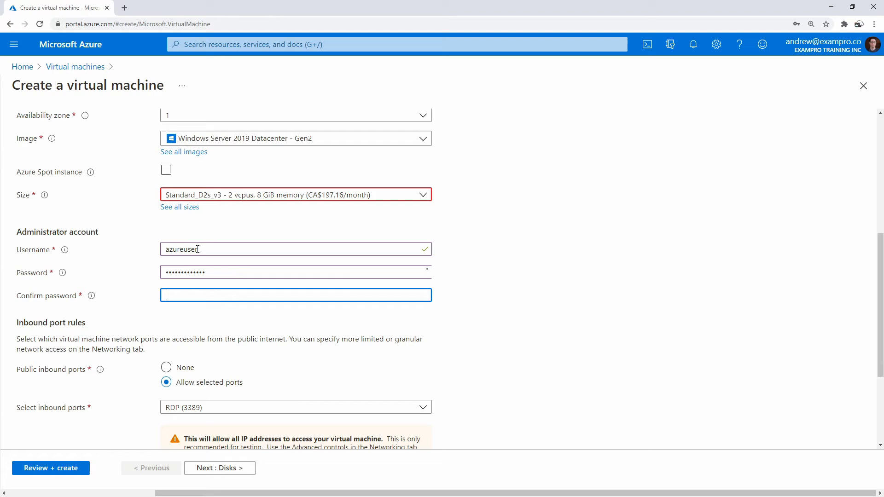
text(••••••••••••)
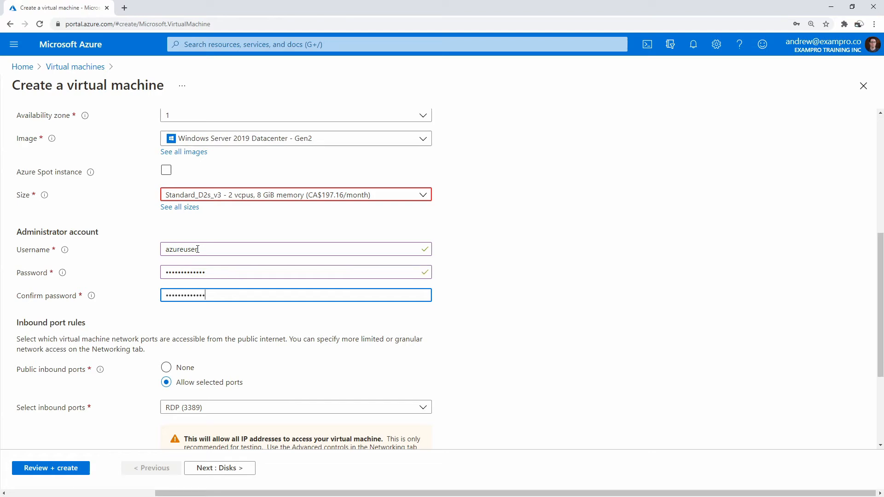
scroll(down, 3)
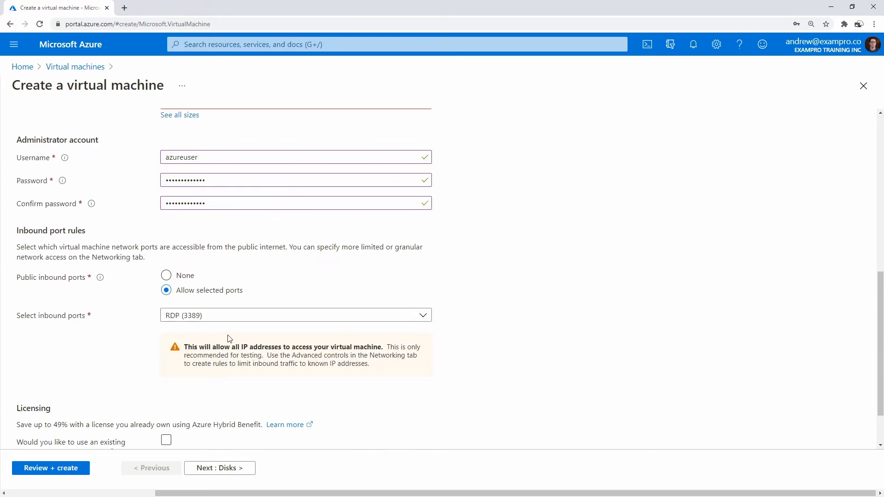
scroll(down, 3)
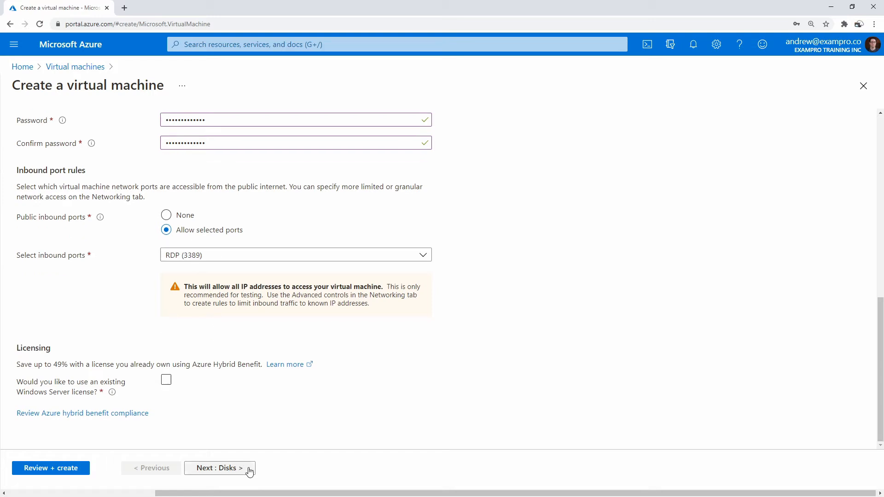
Move past Disks and Networking to Review + create, where validation passes
click(219, 467)
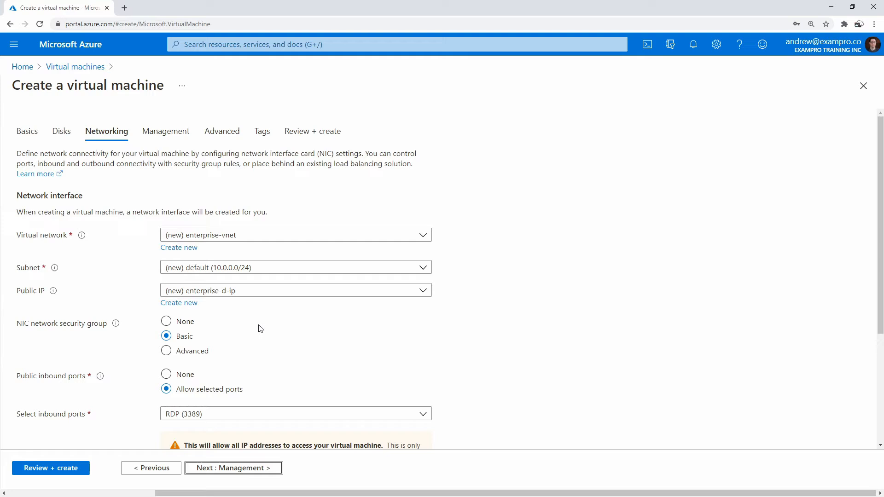
scroll(down, 3)
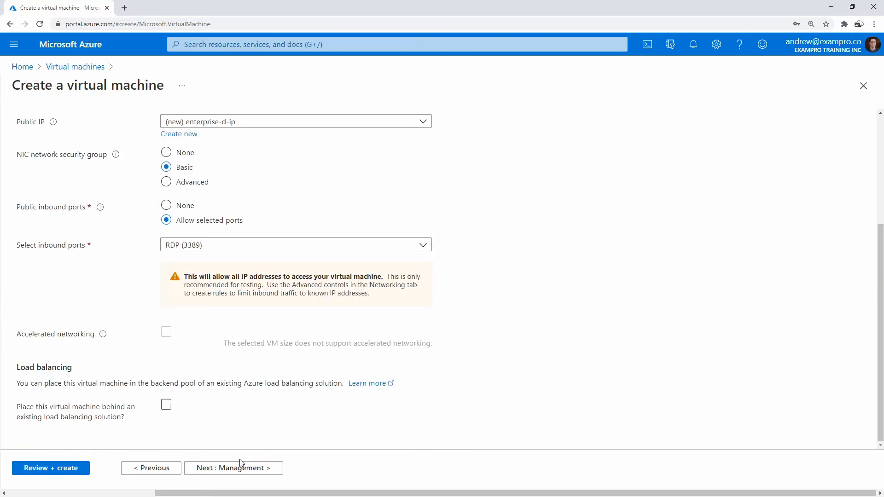
click(232, 468)
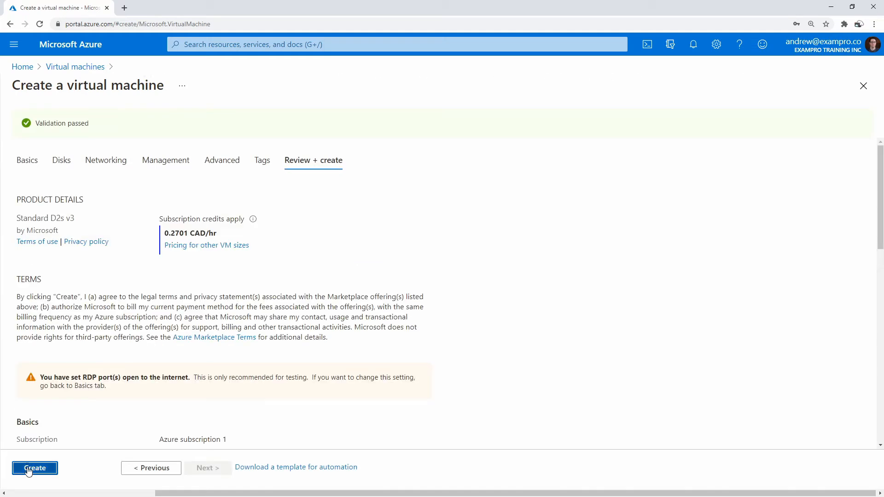
Create the enterprise-d VM and wait until its deployment overview shows complete
click(35, 468)
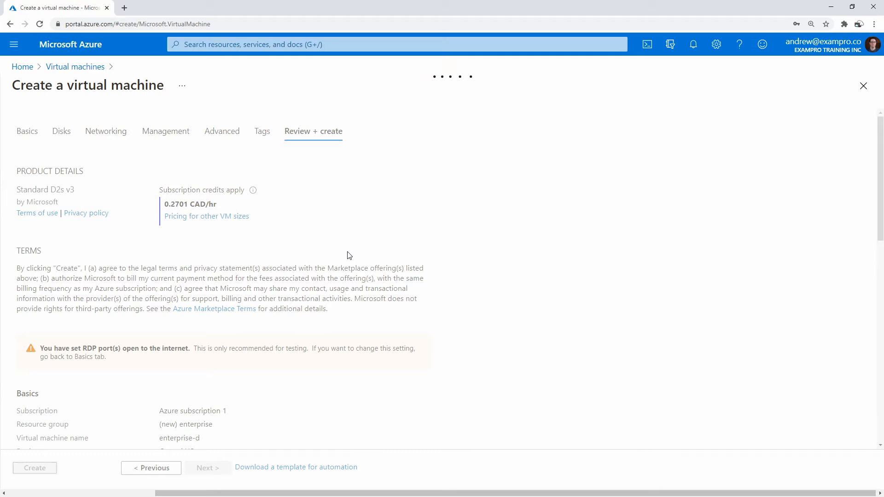
click(35, 468)
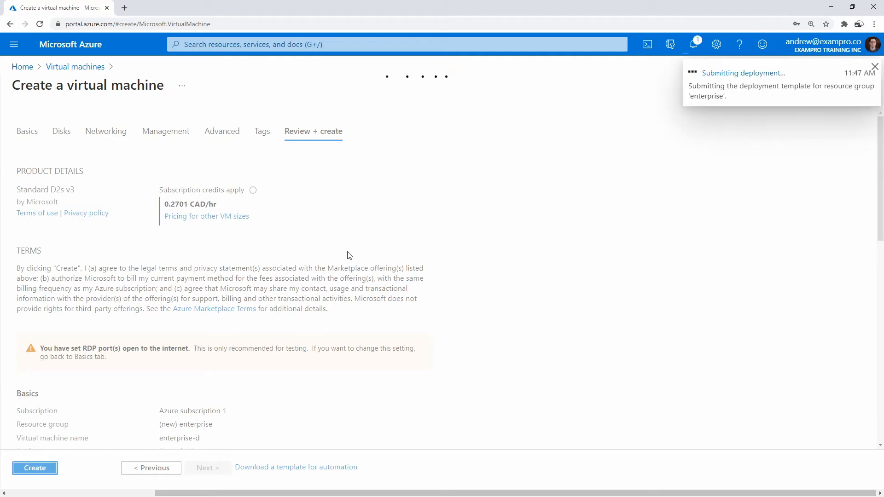
click(34, 468)
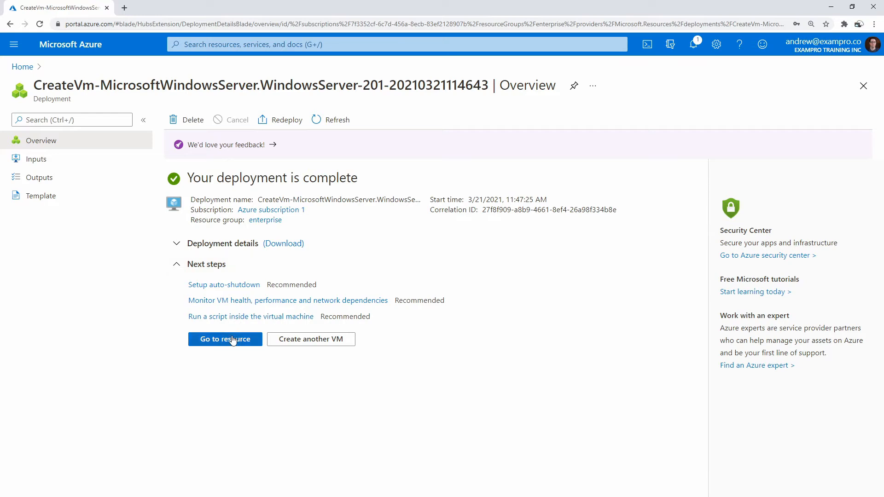
Go to enterprise-d and download its RDP file for 20.83.48.58 on port 3389
click(225, 339)
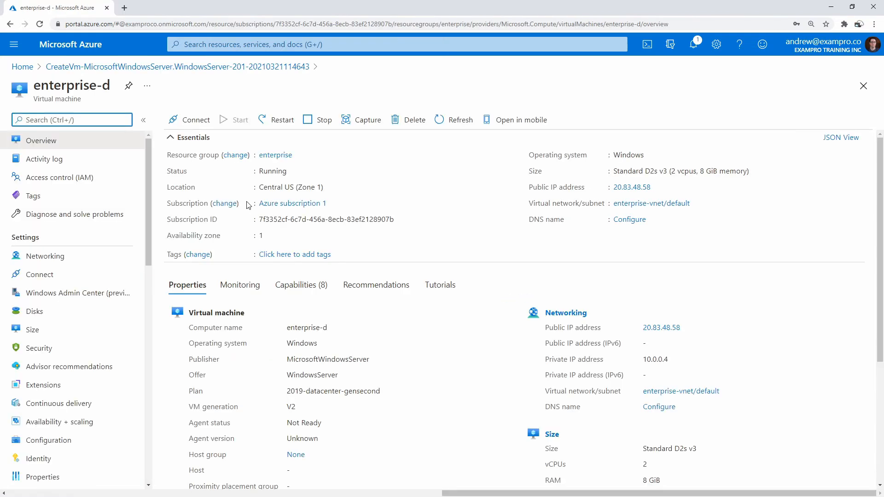
scroll(down, 3)
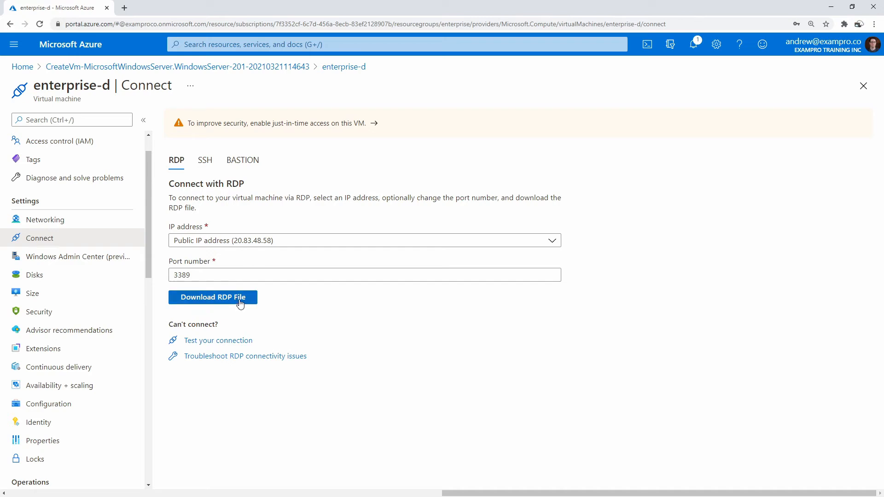
click(212, 297)
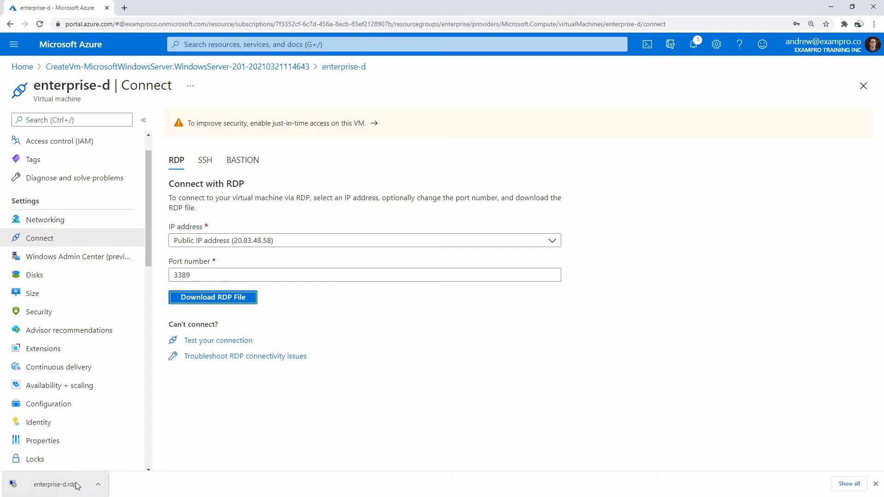
Open enterprise-d.rdp, accept the unknown publisher warning, and sign in as azureuser
click(52, 484)
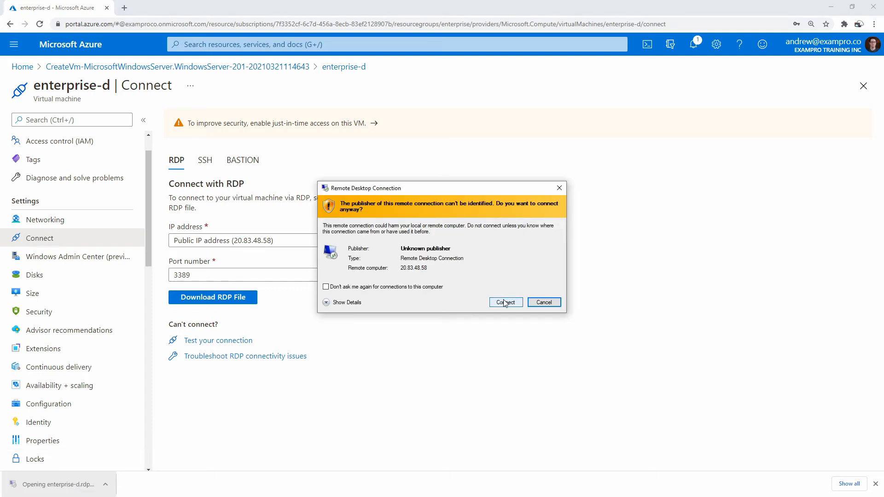
click(504, 302)
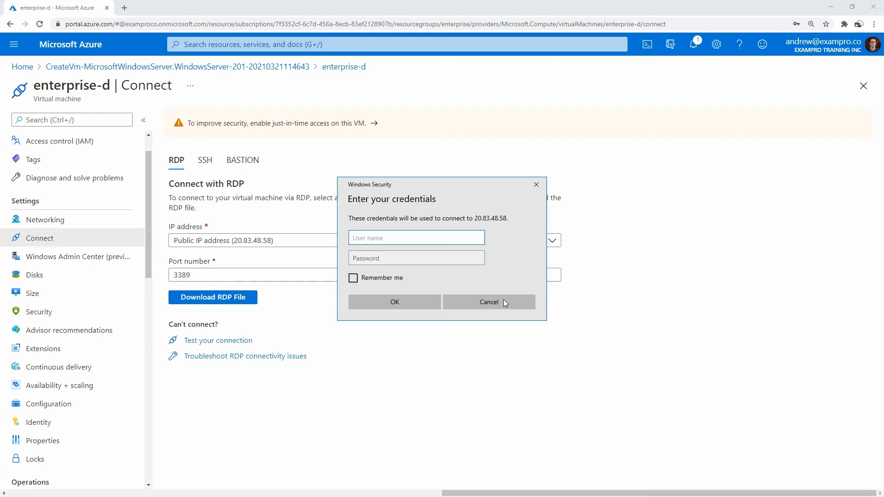
click(416, 237)
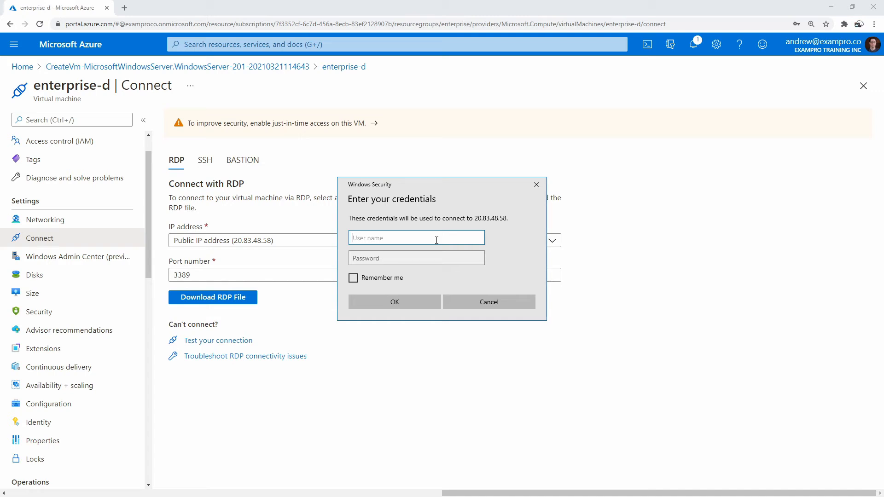
text(azureuser)
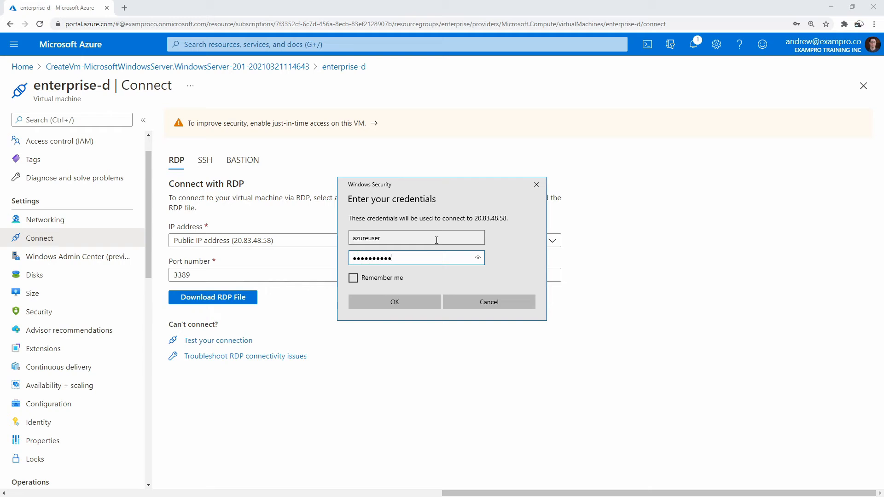
click(394, 302)
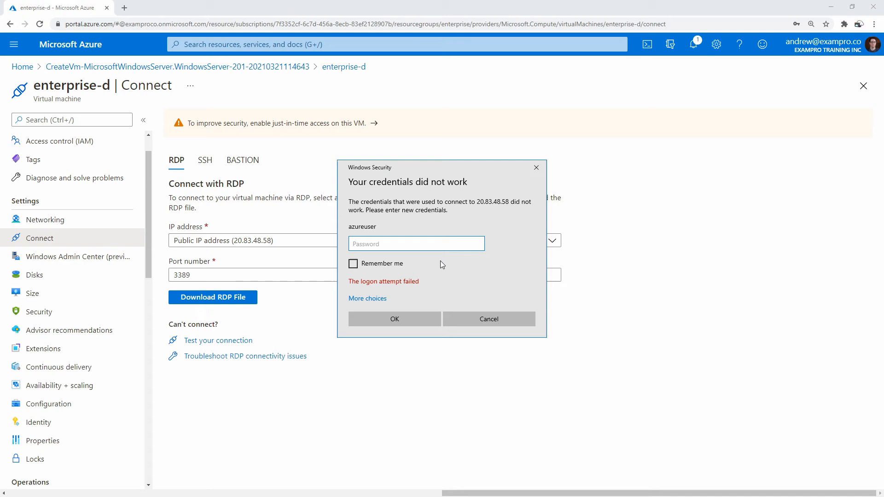
Re-enter the password after the failed logon and accept the certificate warning
text(password)
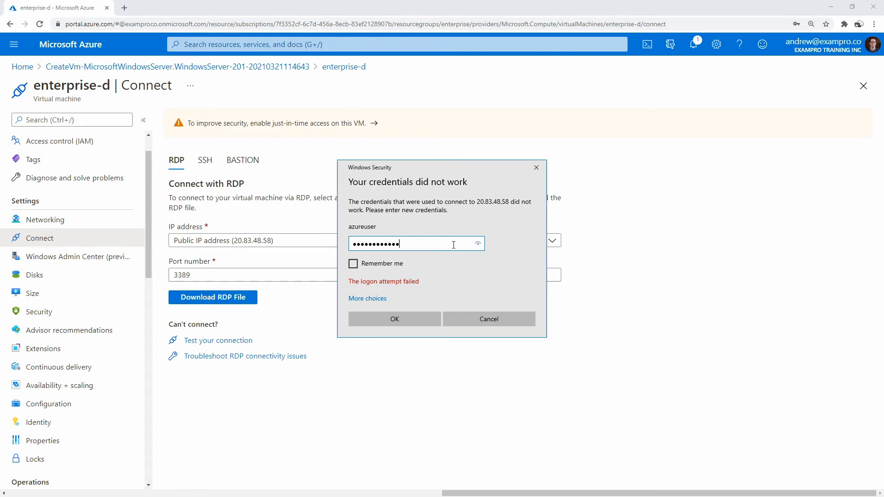
click(394, 318)
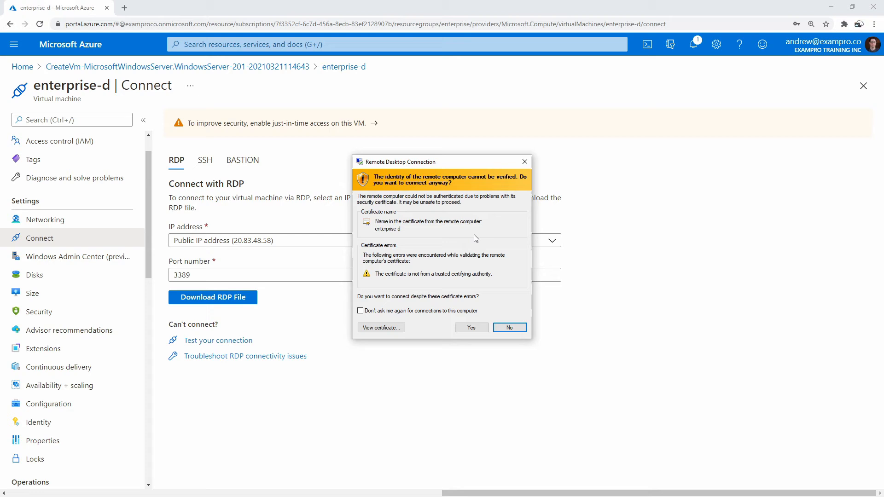
click(470, 327)
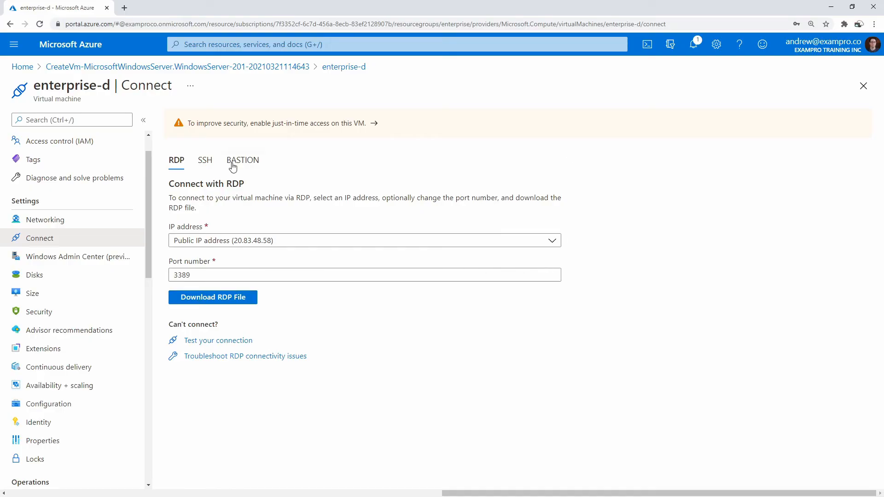
Switch to Bastion and save 10.0.1.0/24 as an additional virtual network address range
click(241, 160)
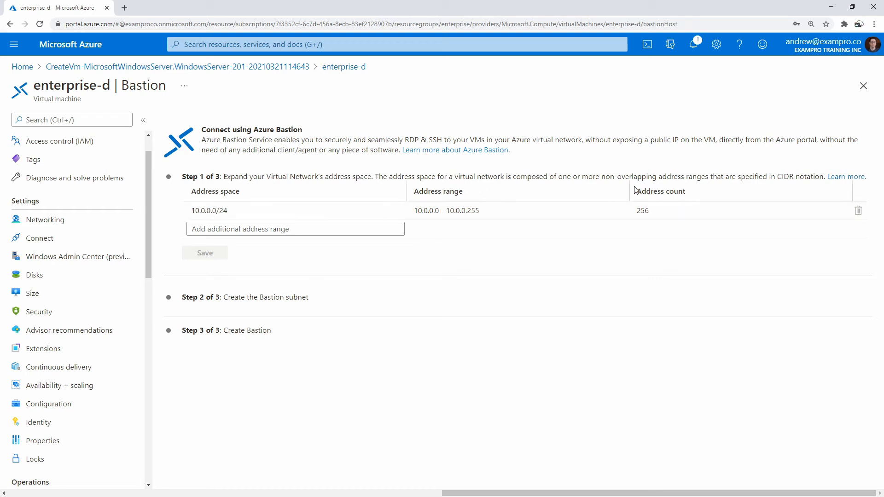
click(294, 228)
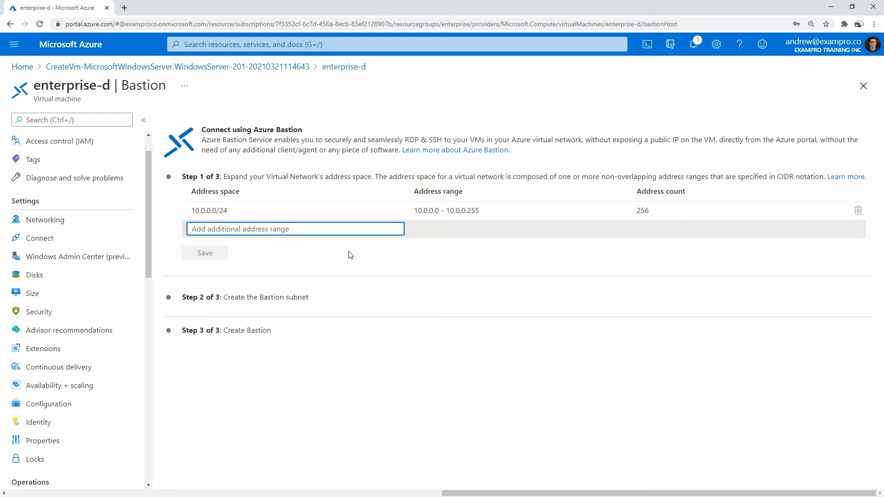
text(10.0.1.0/24)
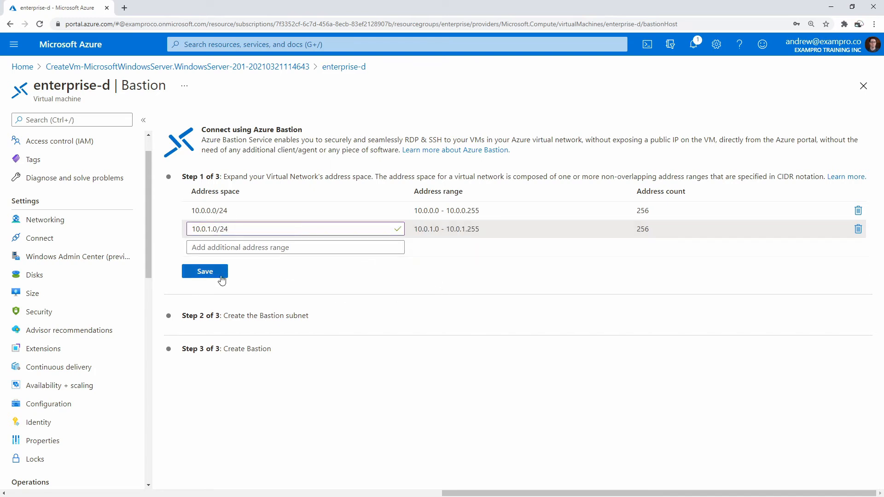
click(204, 271)
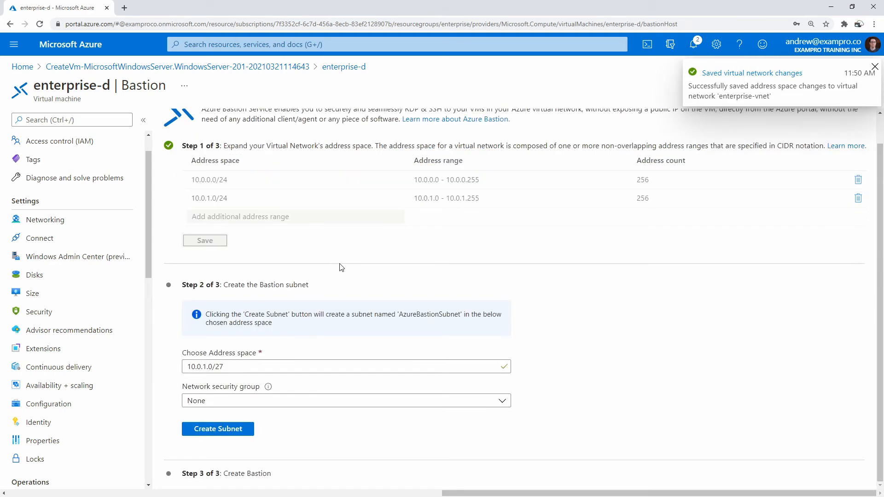
Leave the network security group at None and create AzureBastionSubnet (10.0.1.0/27)
click(346, 400)
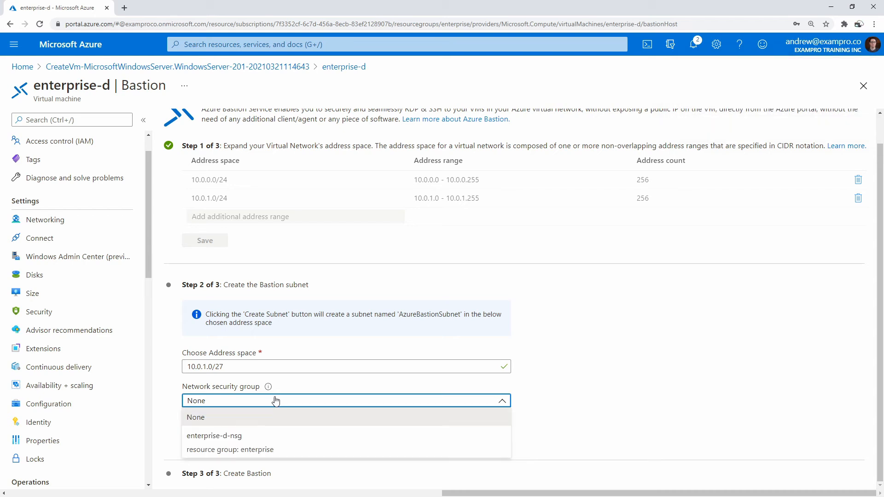
mouse_move(277, 439)
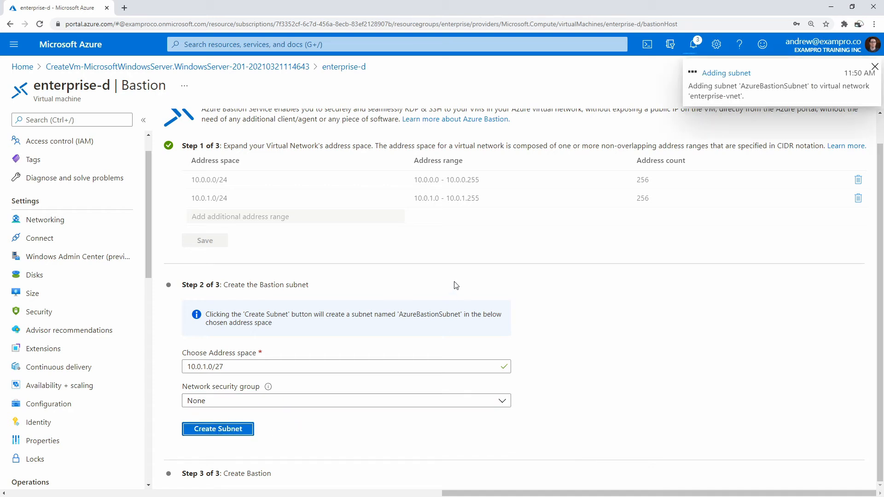
mouse_move(384, 295)
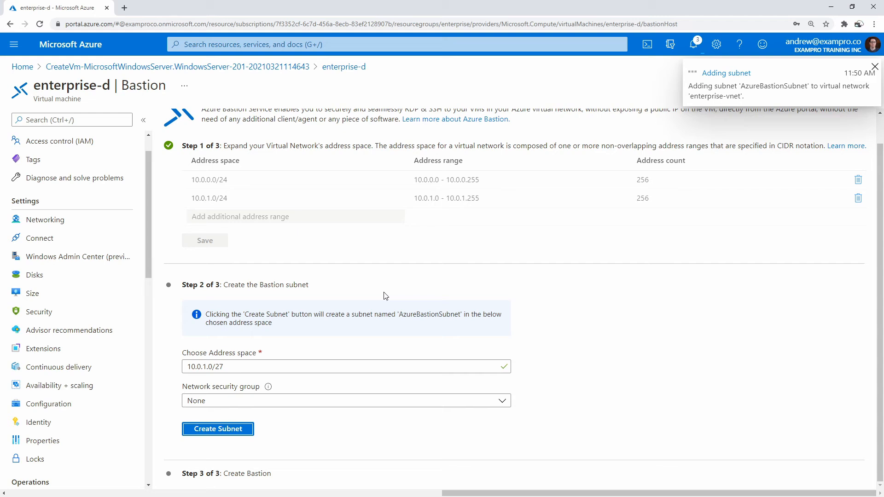
click(217, 429)
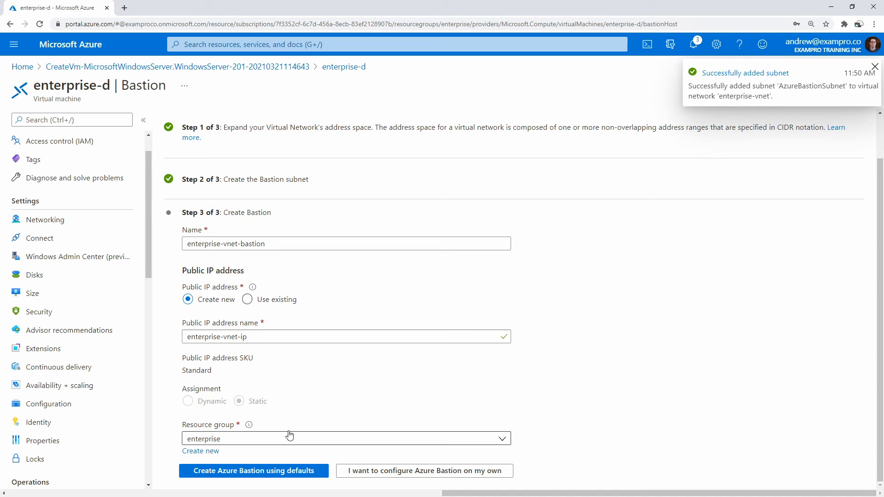
Create the enterprise-vnet-bastion host using default name, public IP and resource group
click(253, 470)
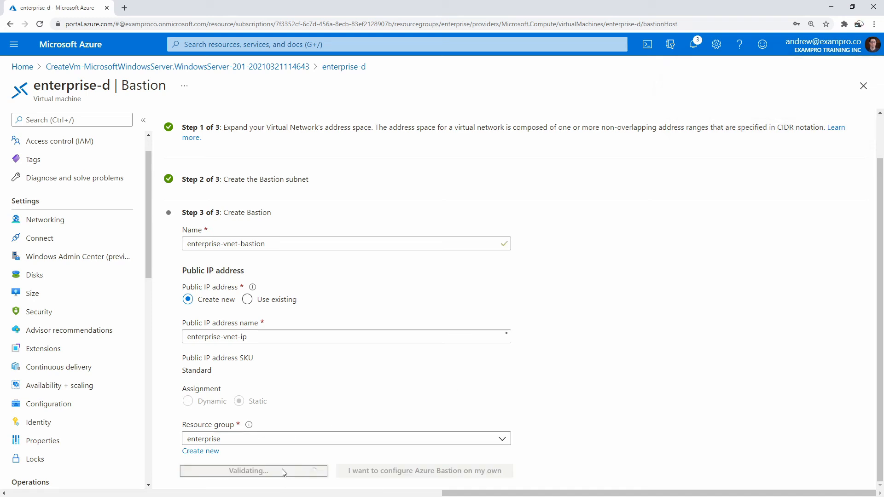
click(253, 470)
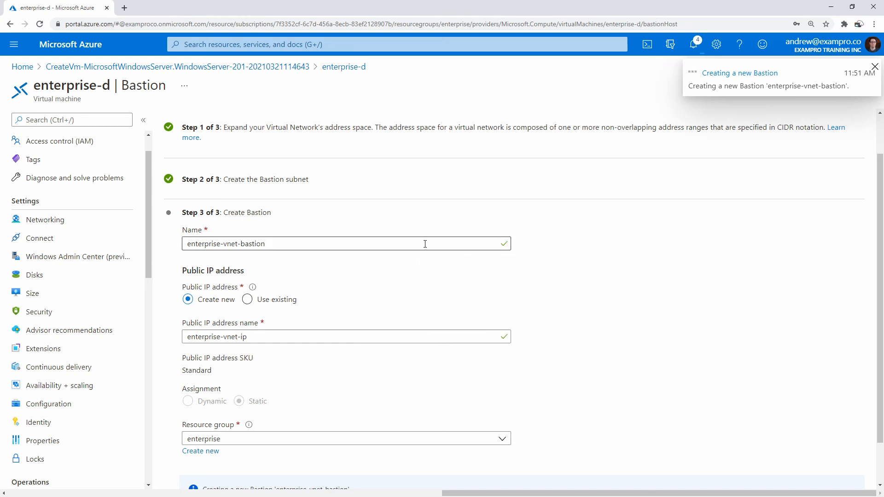
click(874, 66)
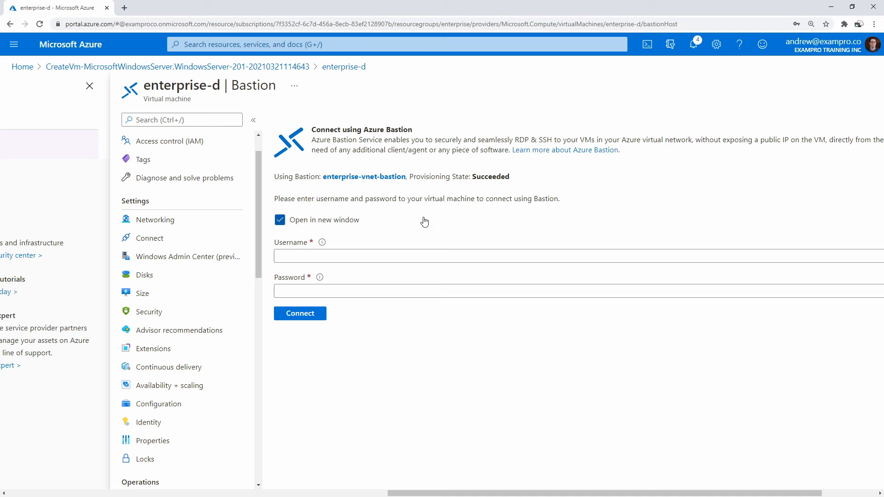
Connect to enterprise-d via Bastion with username azureuser and its password, in a new window
drag(381, 198, 515, 199)
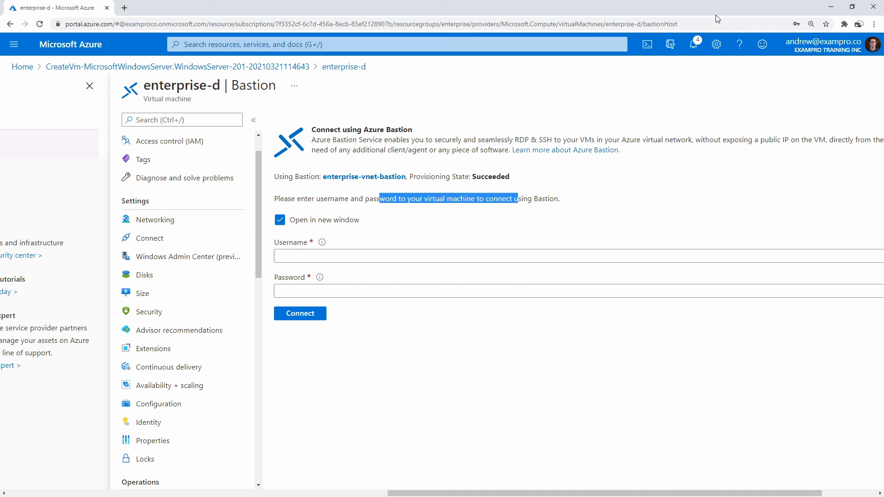
text(azureuser)
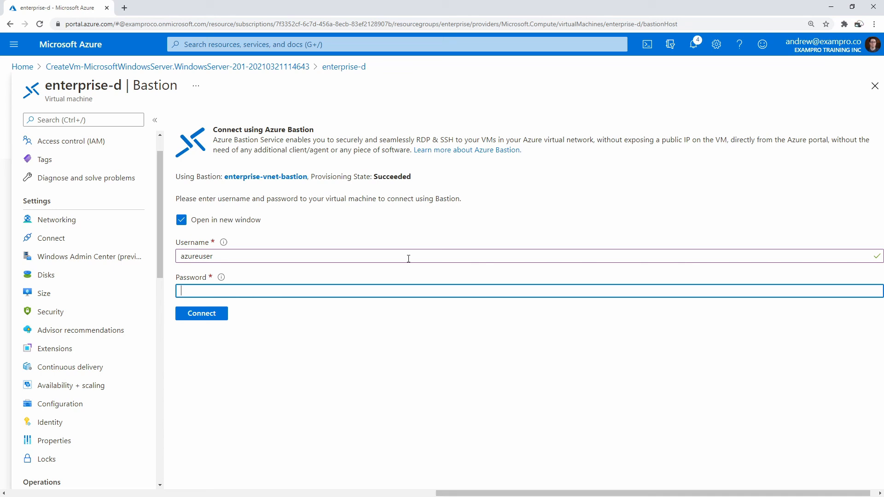
text(password)
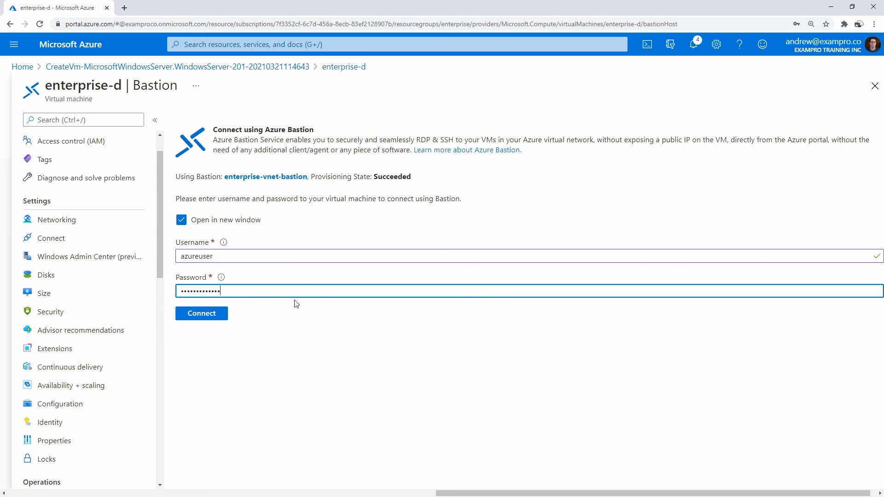
click(202, 313)
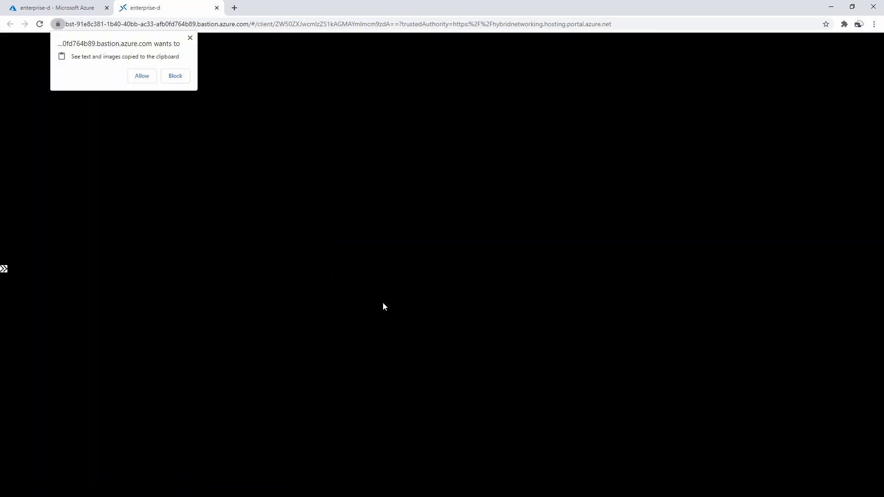
Allow clipboard access, make the server network-discoverable, then return to the portal tab
click(141, 75)
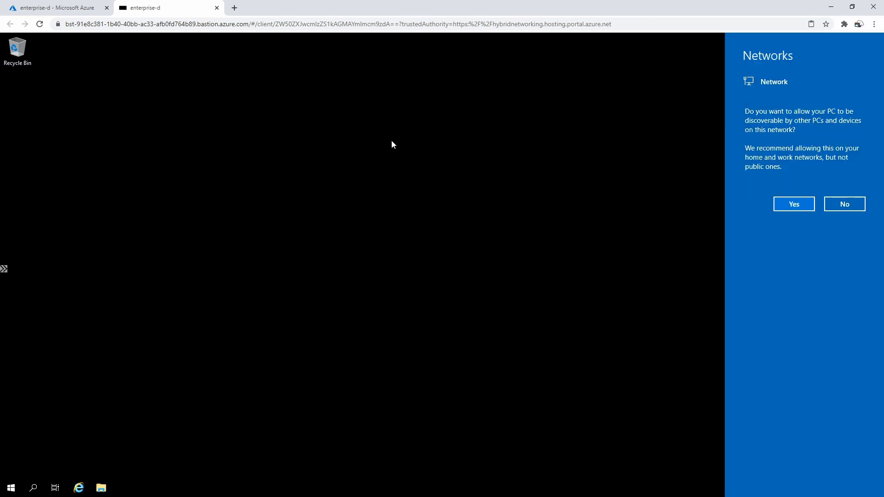
click(793, 203)
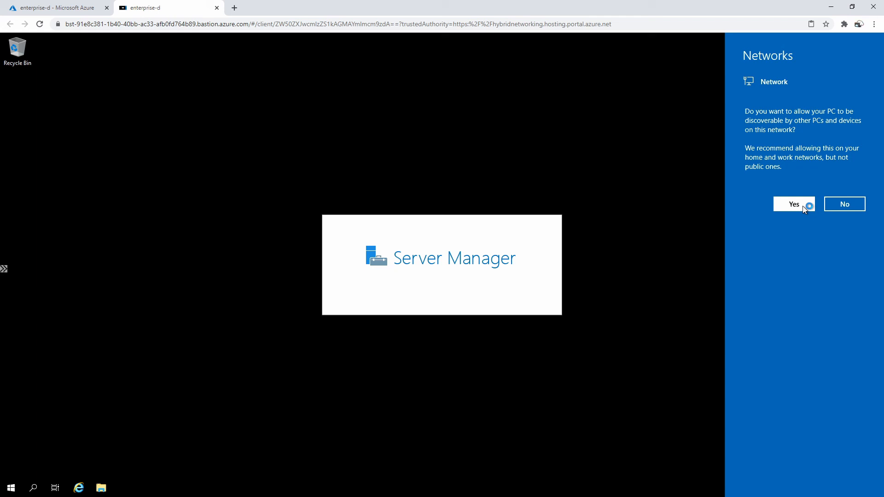
click(793, 203)
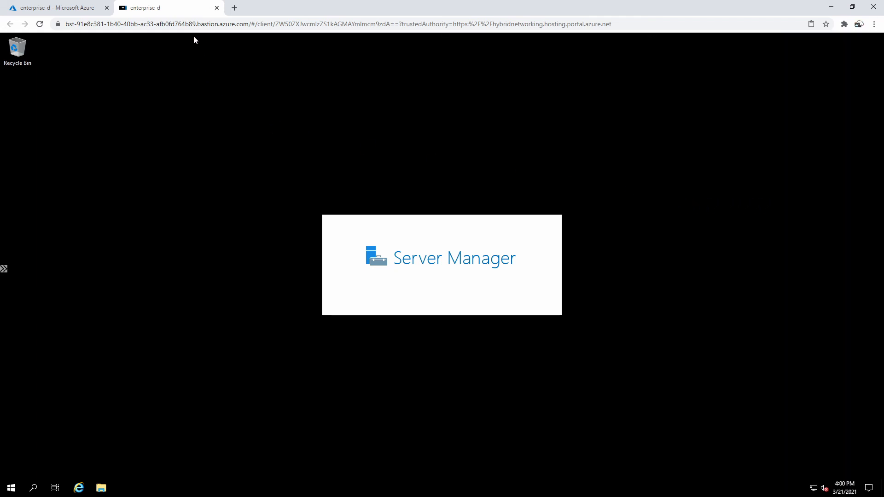
click(56, 8)
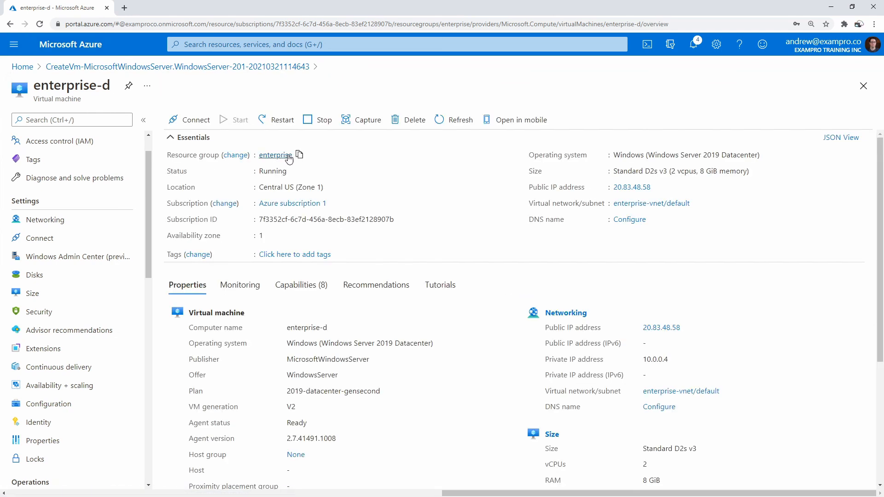
Open the 'enterprise' resource group and dismiss the deletion confirmation pane
click(275, 155)
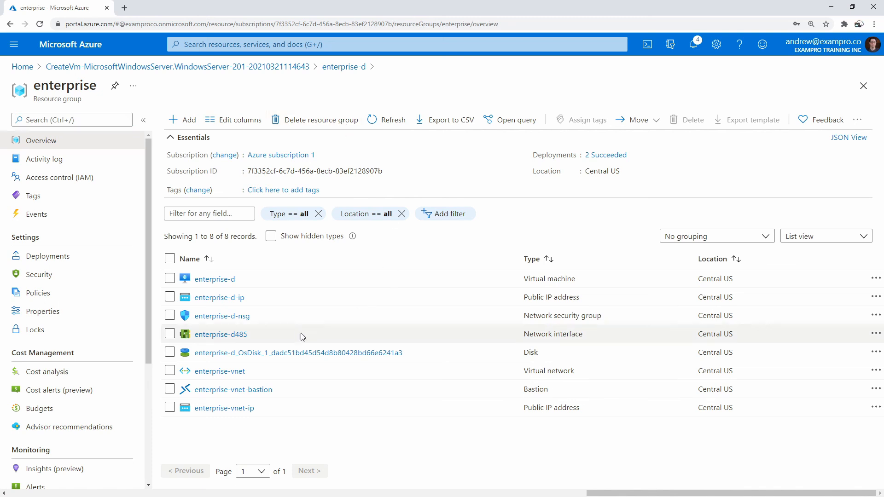
mouse_move(260, 388)
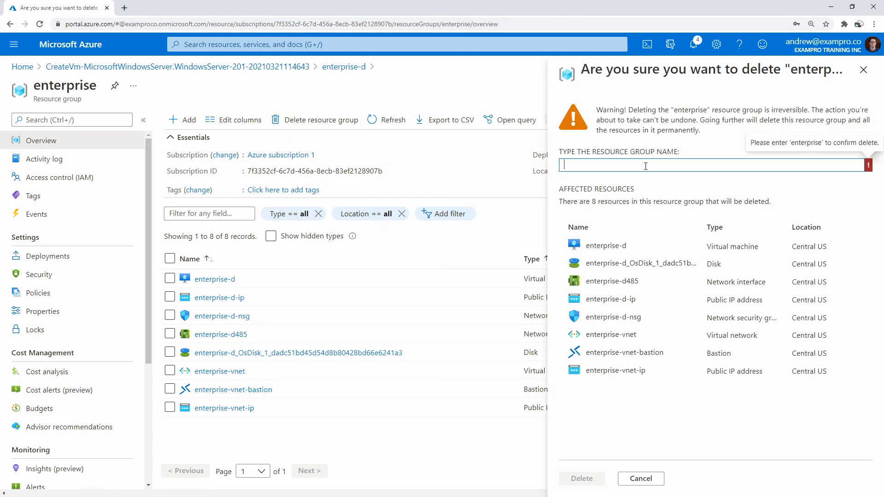
click(641, 479)
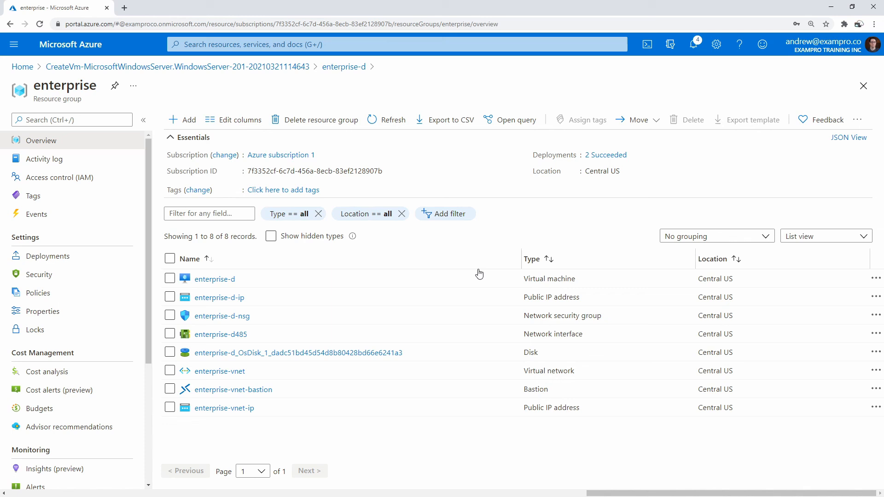